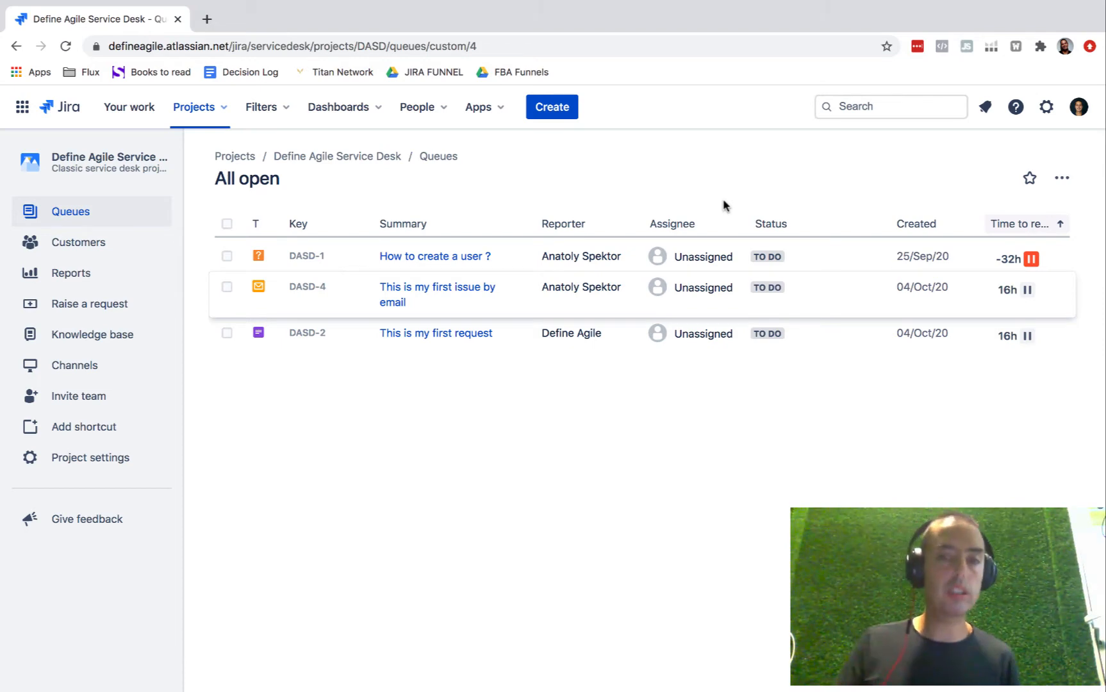
mouse_move(649, 166)
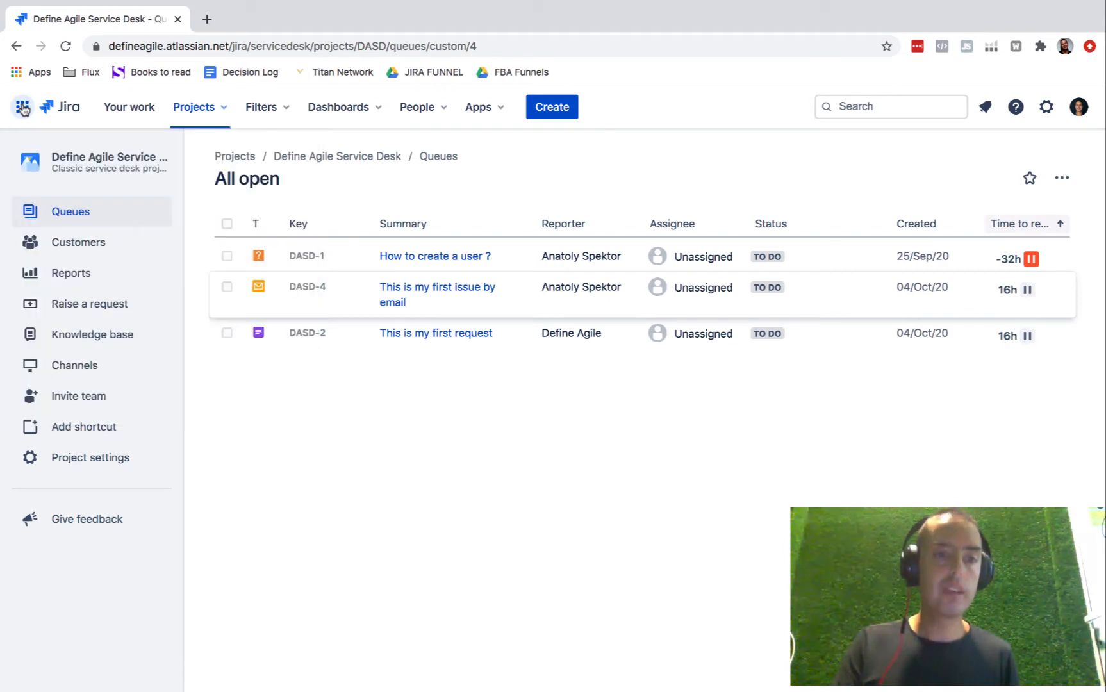
- Show the project's Channels overview listing the support email and Help Center address
click(22, 106)
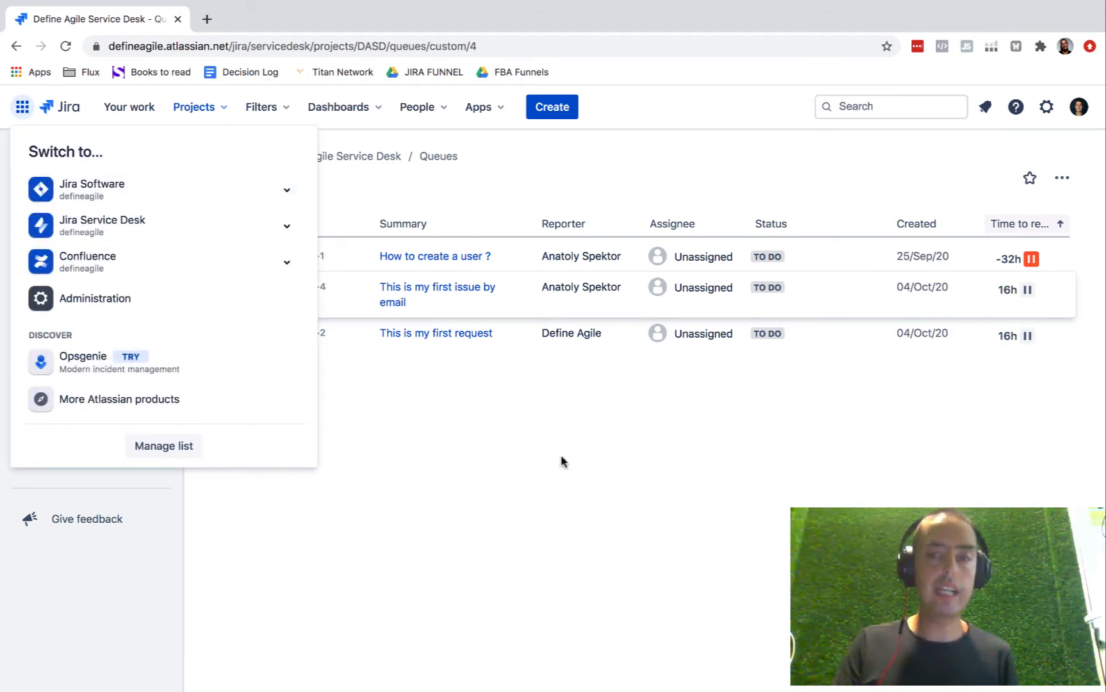
click(544, 459)
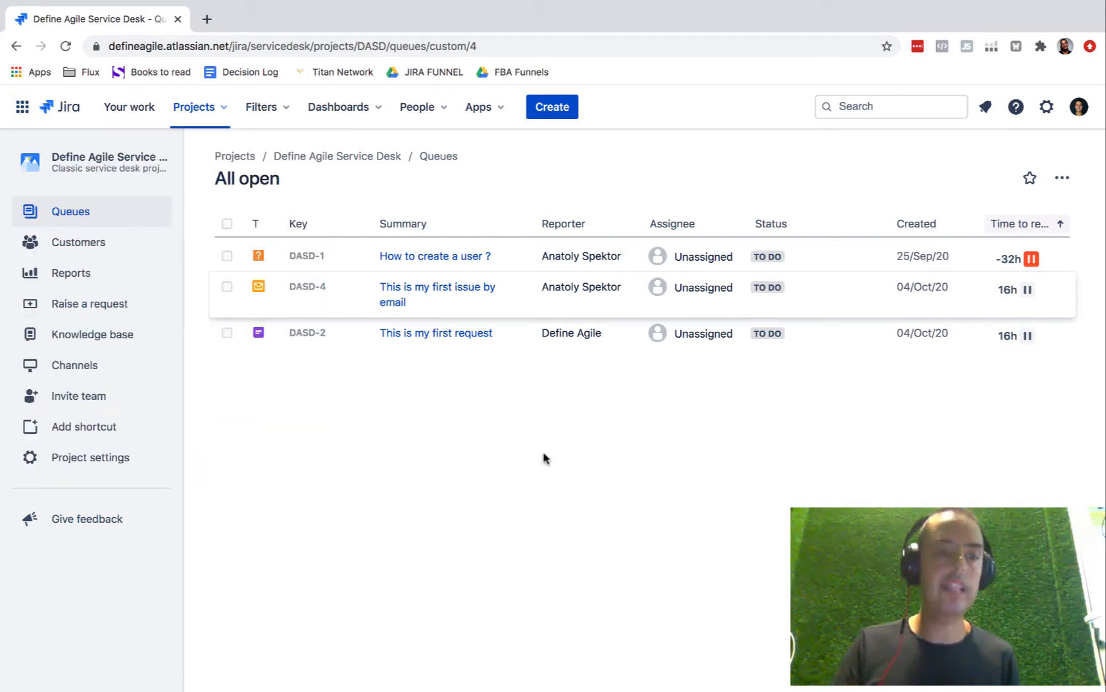
mouse_move(74, 366)
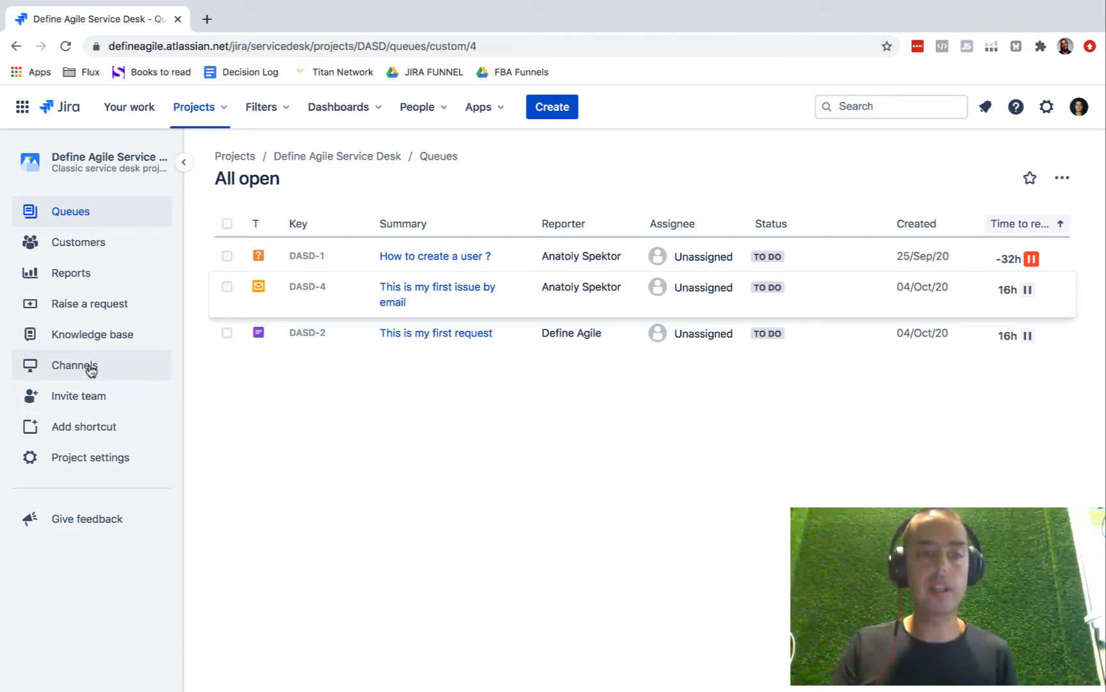
click(73, 365)
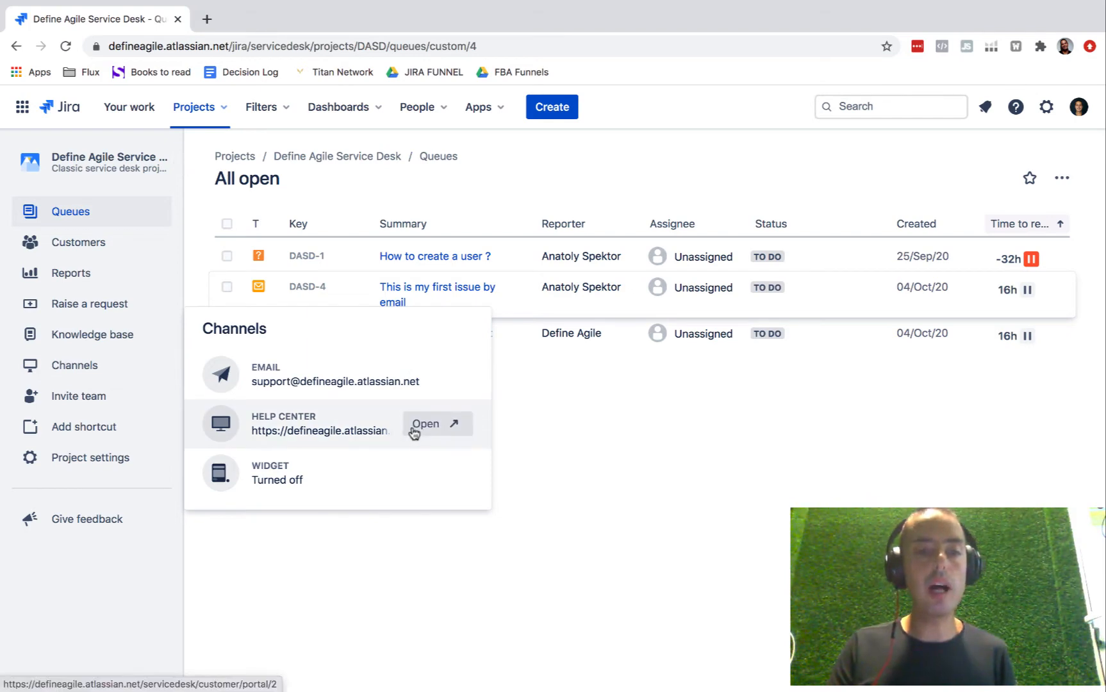
- Launch the Help Center portal in a new tab and start customizing it
click(433, 424)
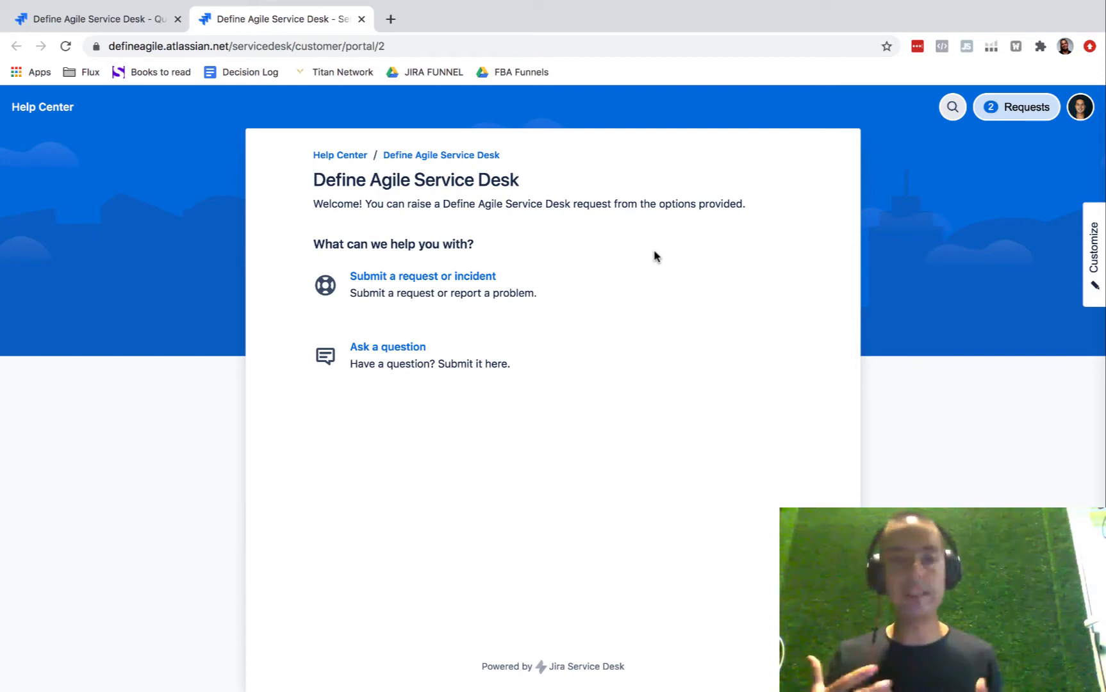
mouse_move(556, 230)
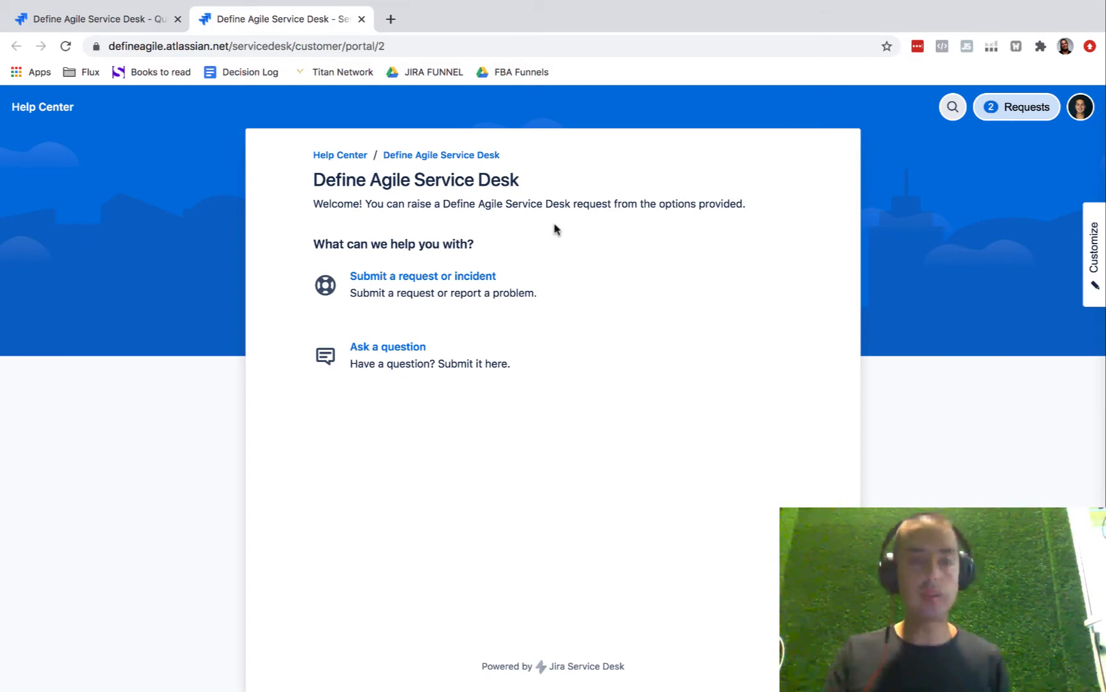
mouse_move(641, 424)
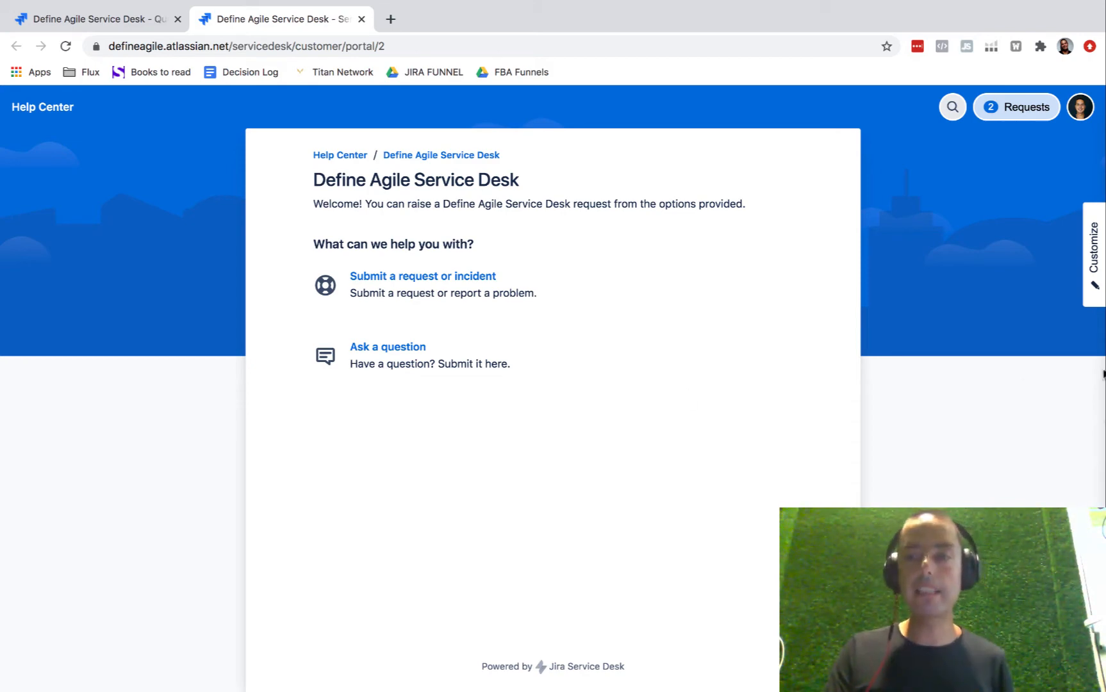
click(1095, 253)
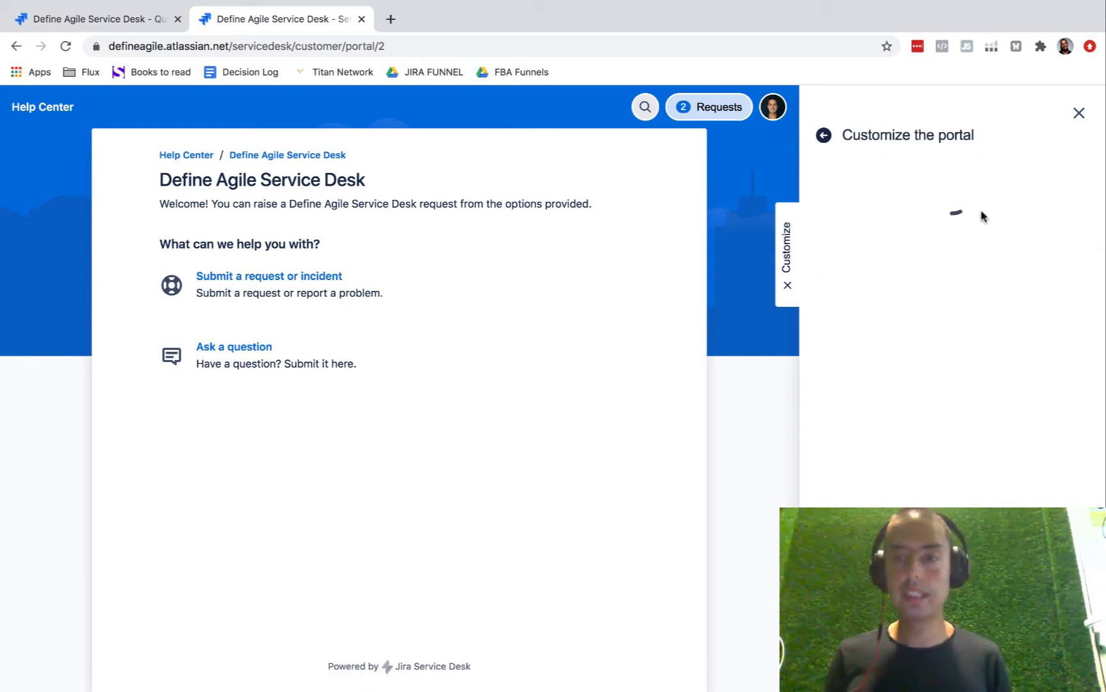
- Add a portal announcement 'New Help Center!' with message 'Easy to submit your requests!' and save it
click(956, 213)
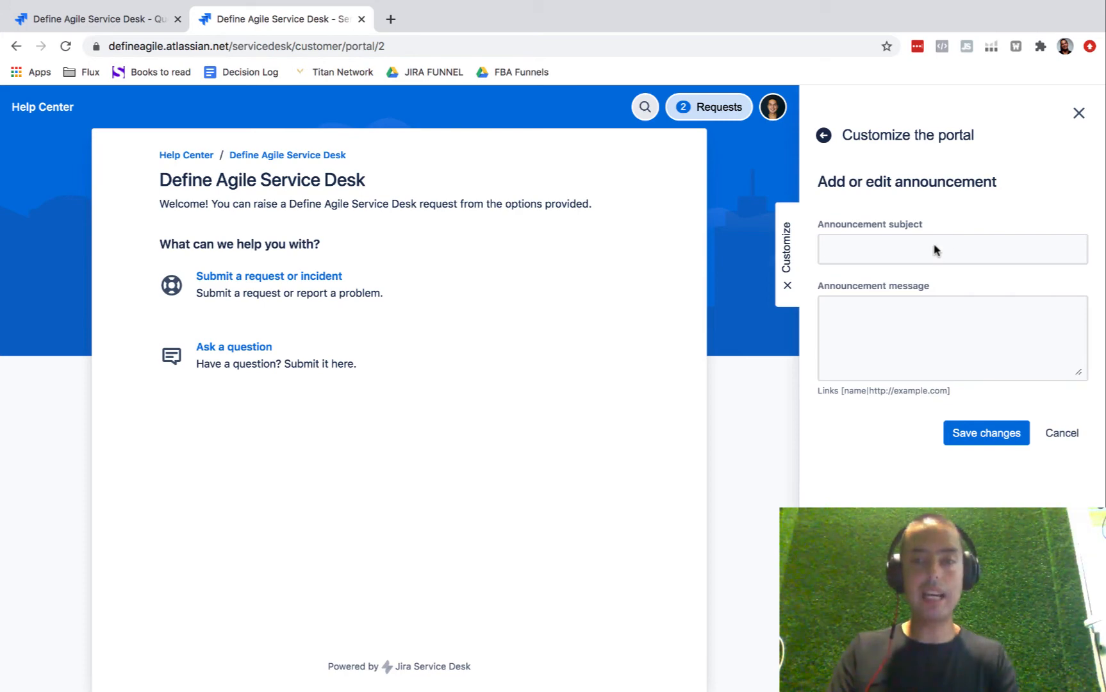
text(New Hel)
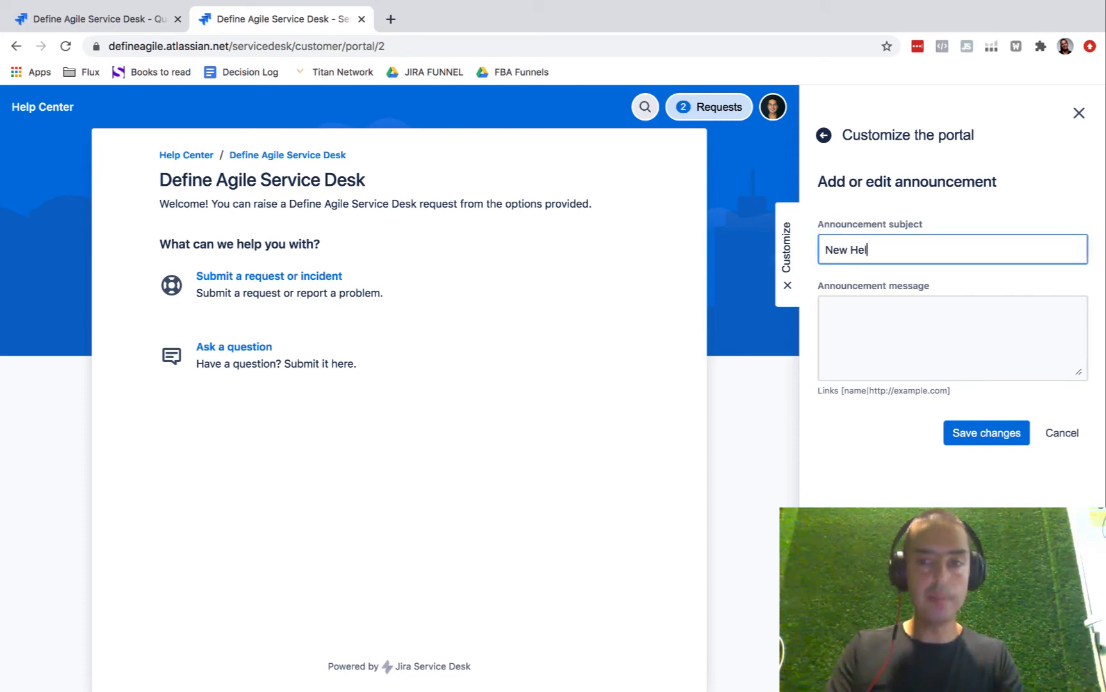
text(p Center!)
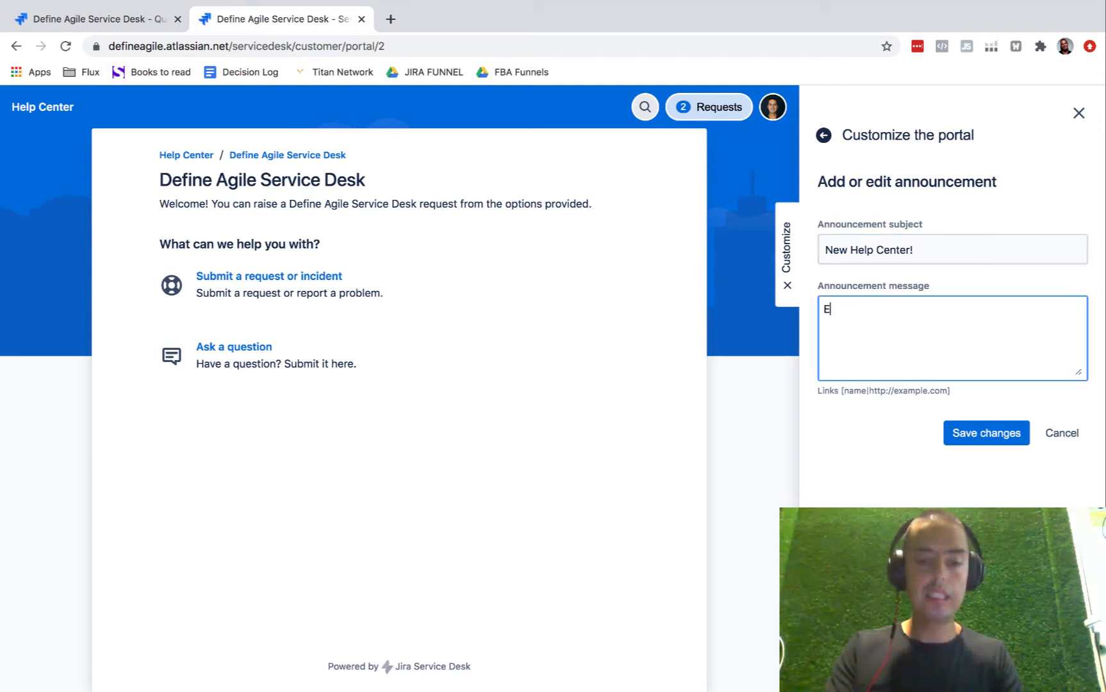
text(asy to submit your r)
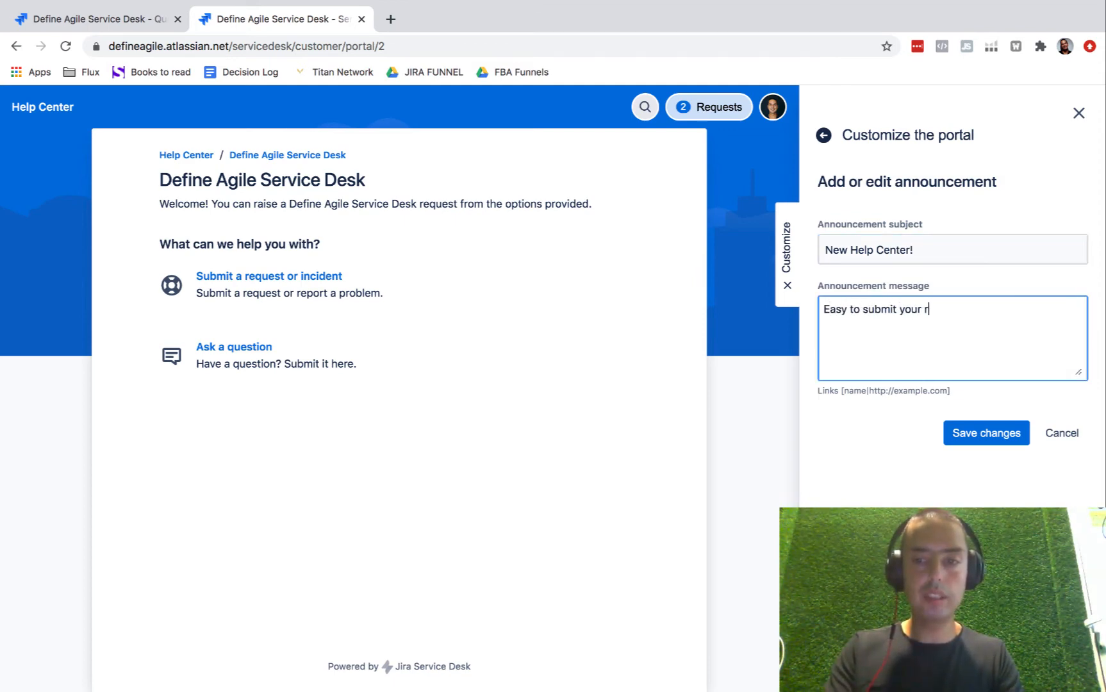
text(equests!)
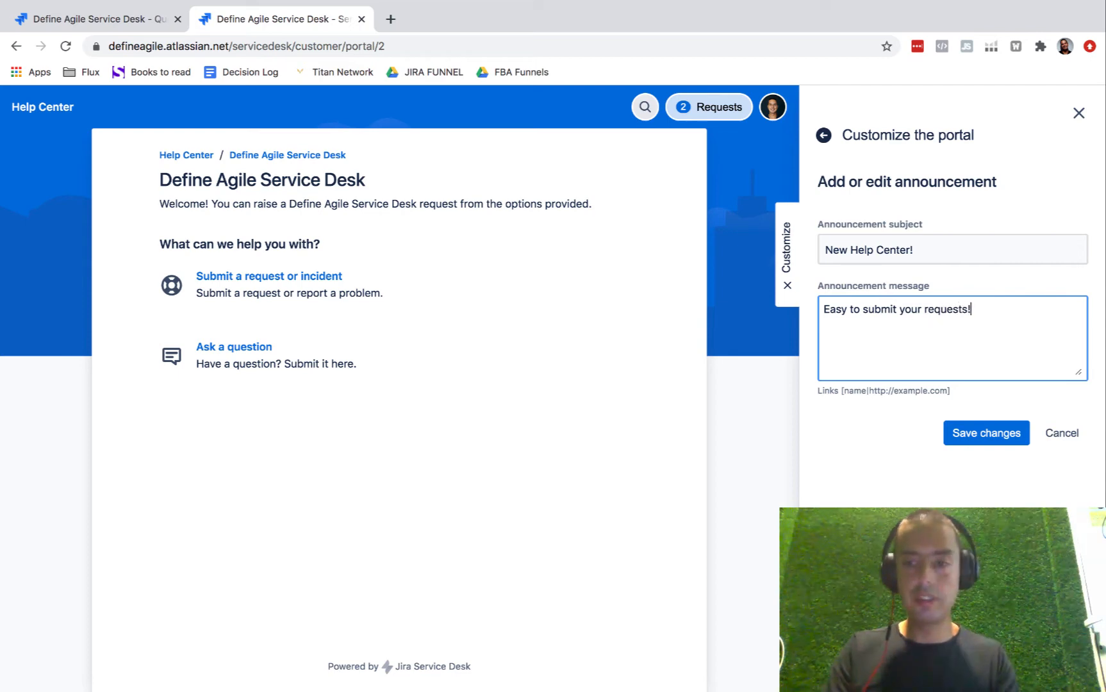
click(986, 432)
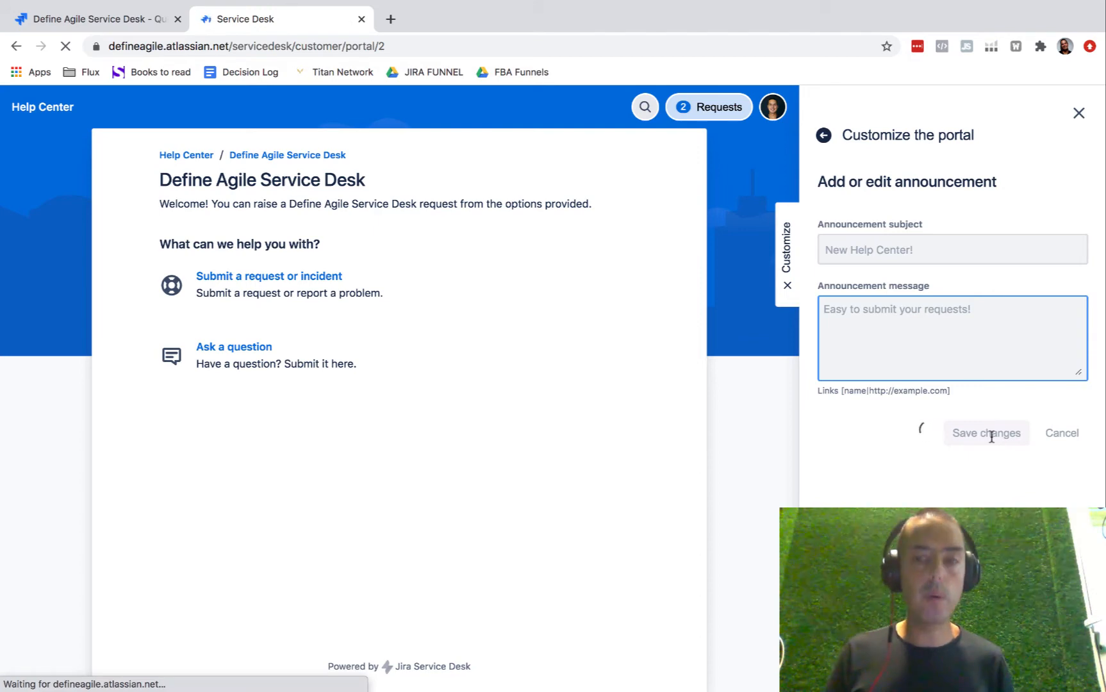
- Review the new announcement banner and reopen the portal customization panel
click(985, 432)
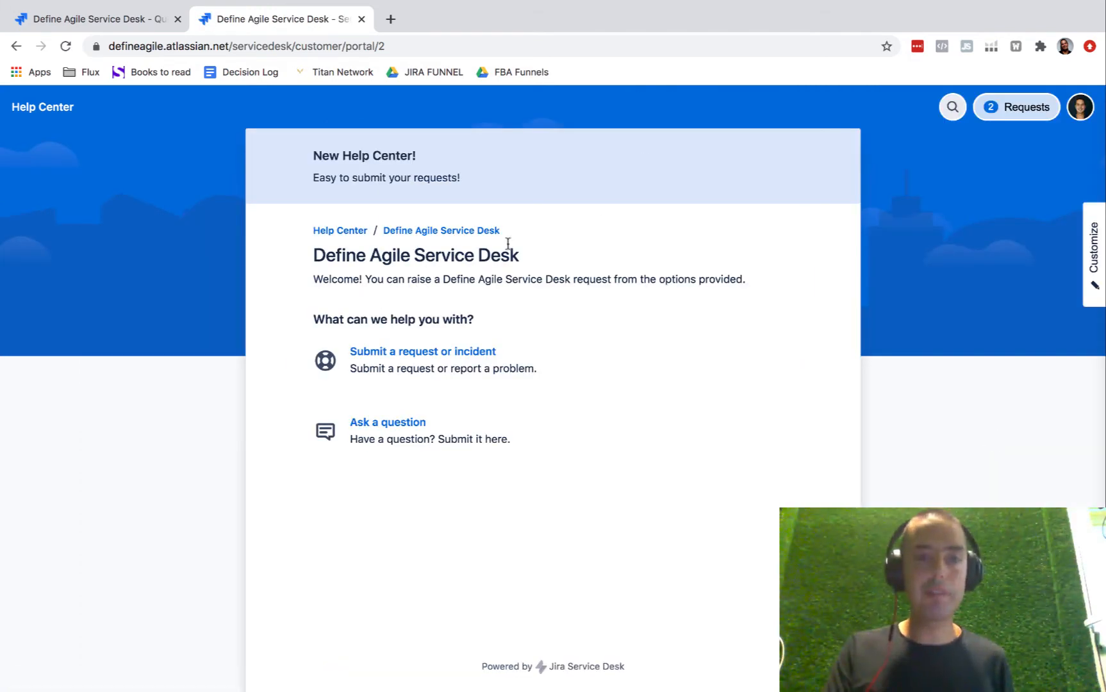
mouse_move(476, 160)
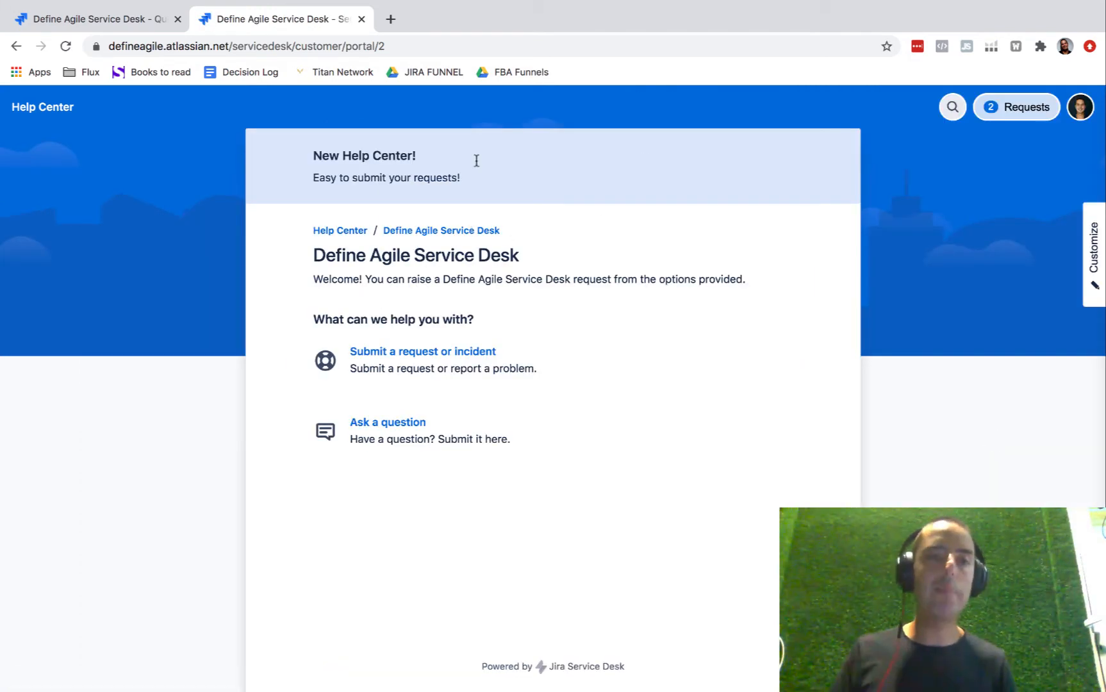
mouse_move(623, 168)
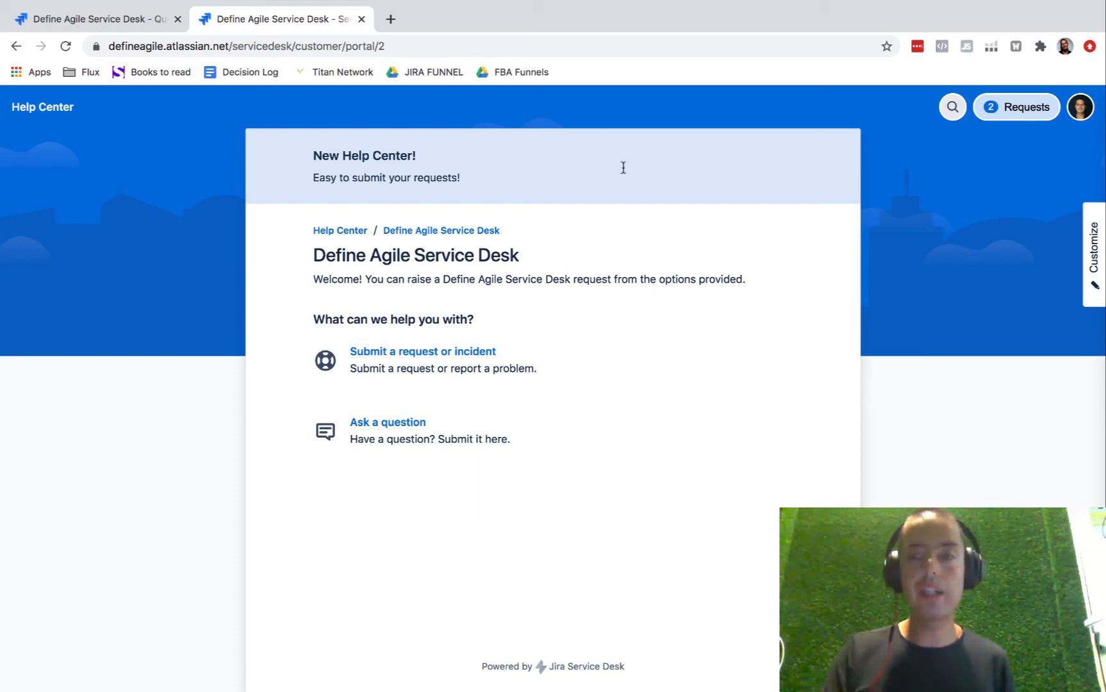
mouse_move(765, 204)
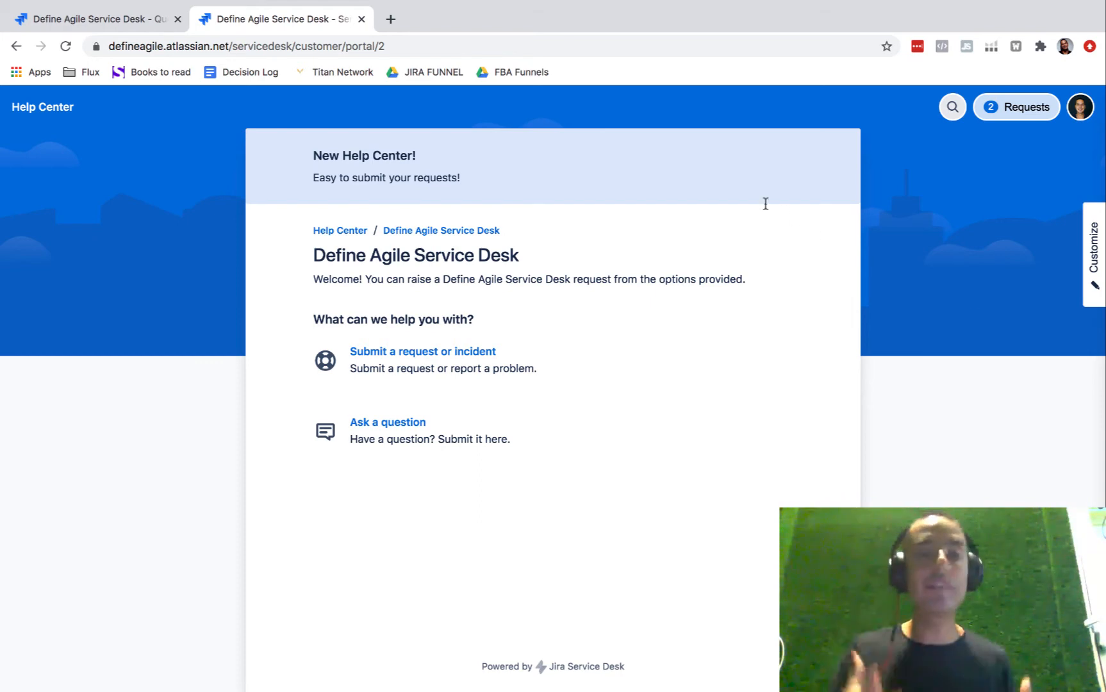
mouse_move(905, 233)
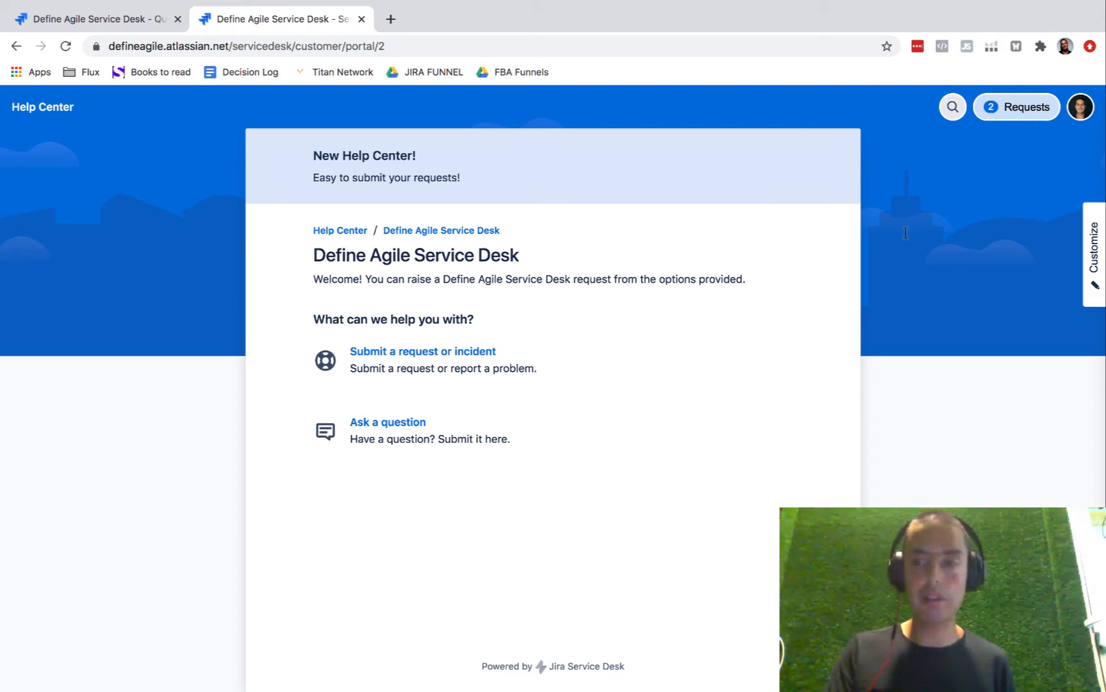
click(1095, 254)
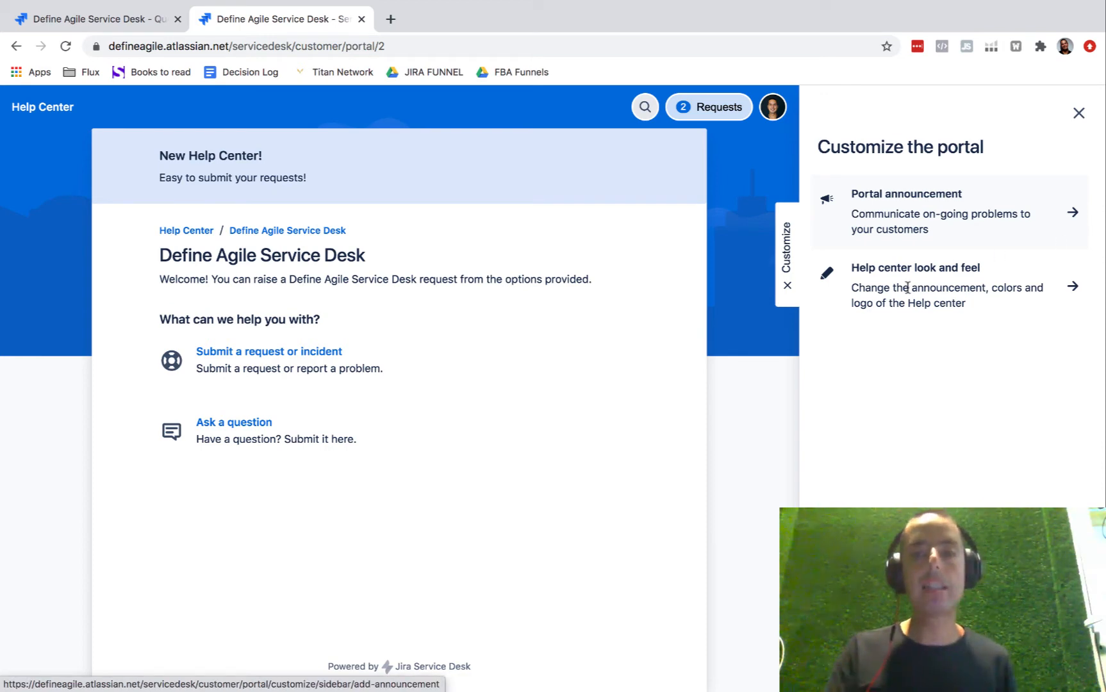
- Go to Help center look and feel and scroll down to the banner options
click(948, 285)
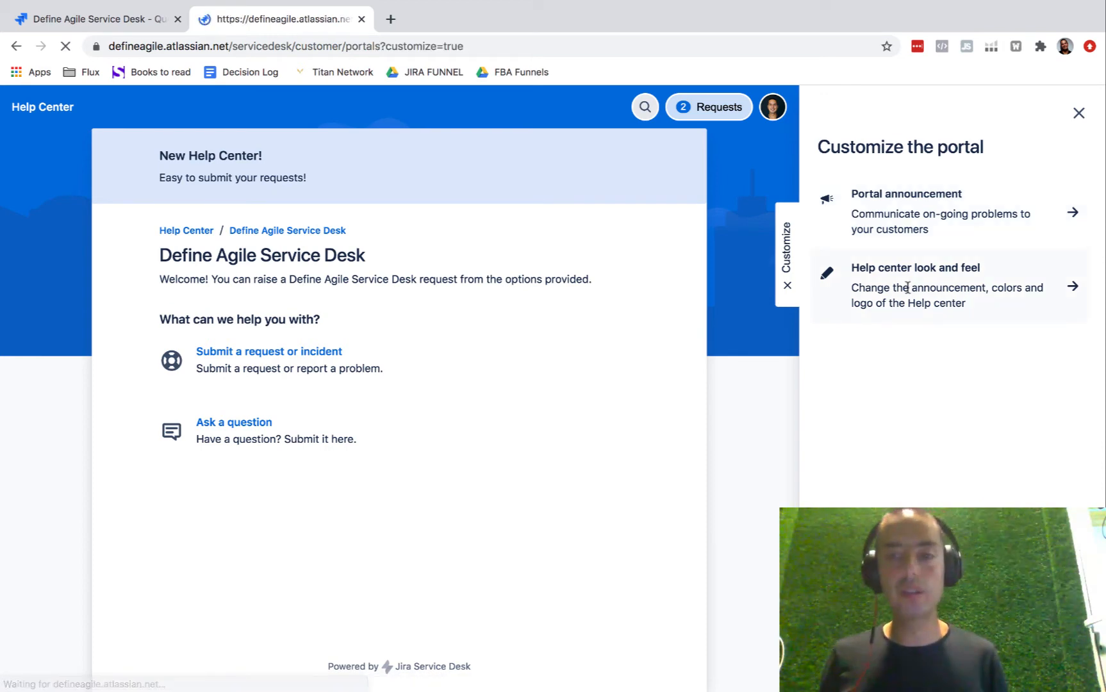
click(915, 268)
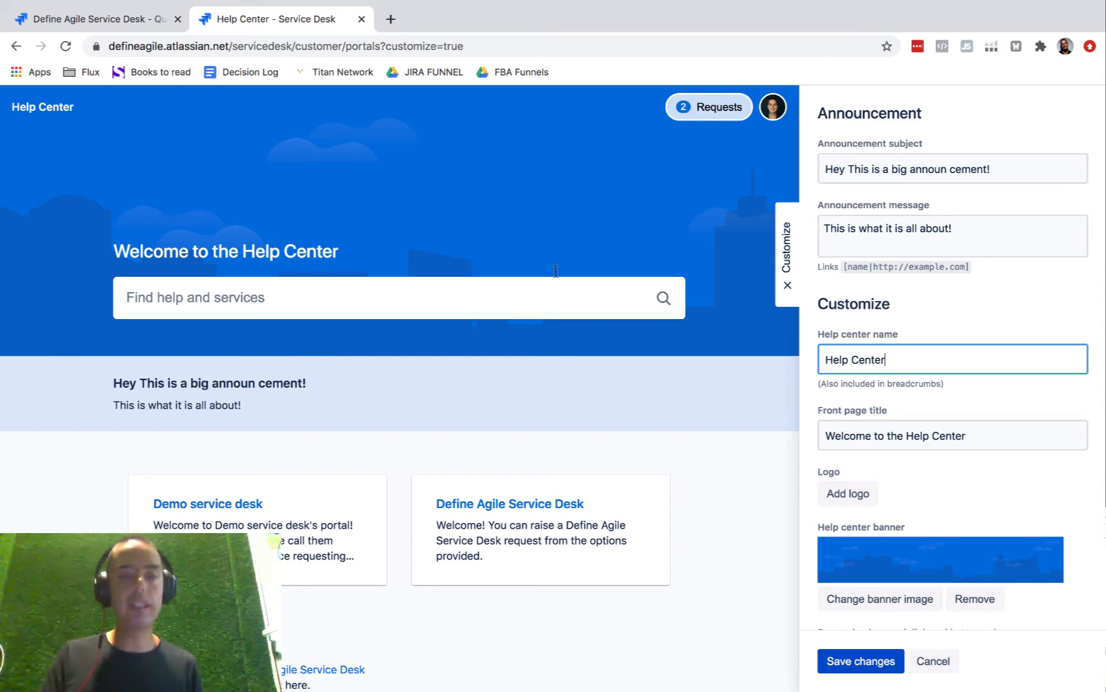
mouse_move(304, 417)
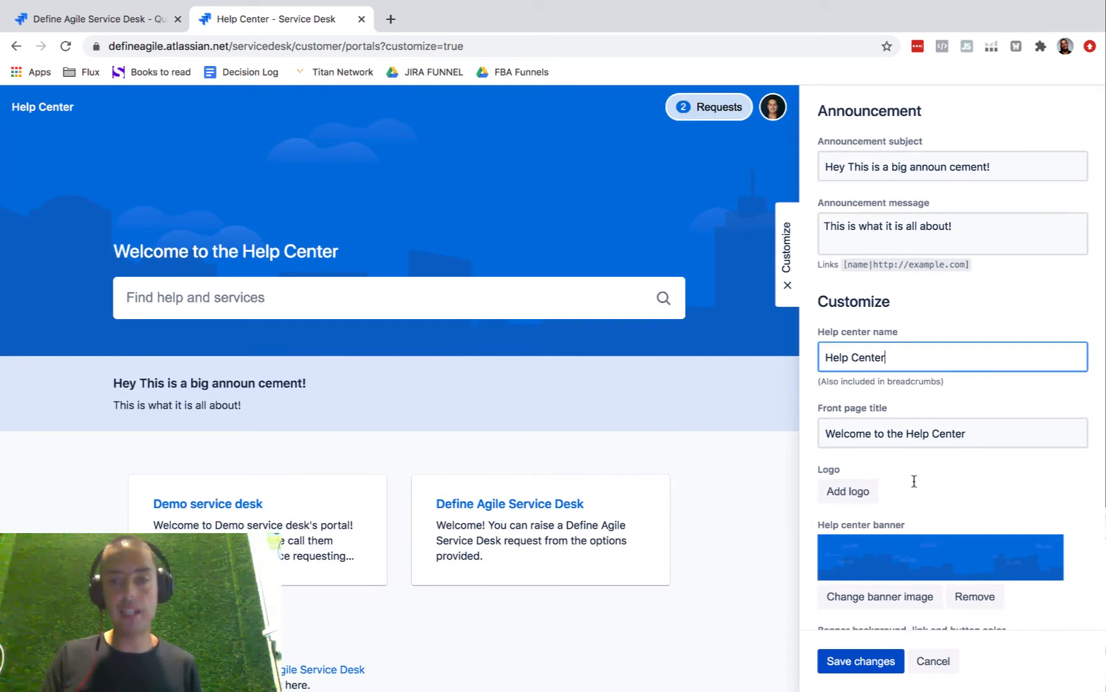
scroll(down, 3)
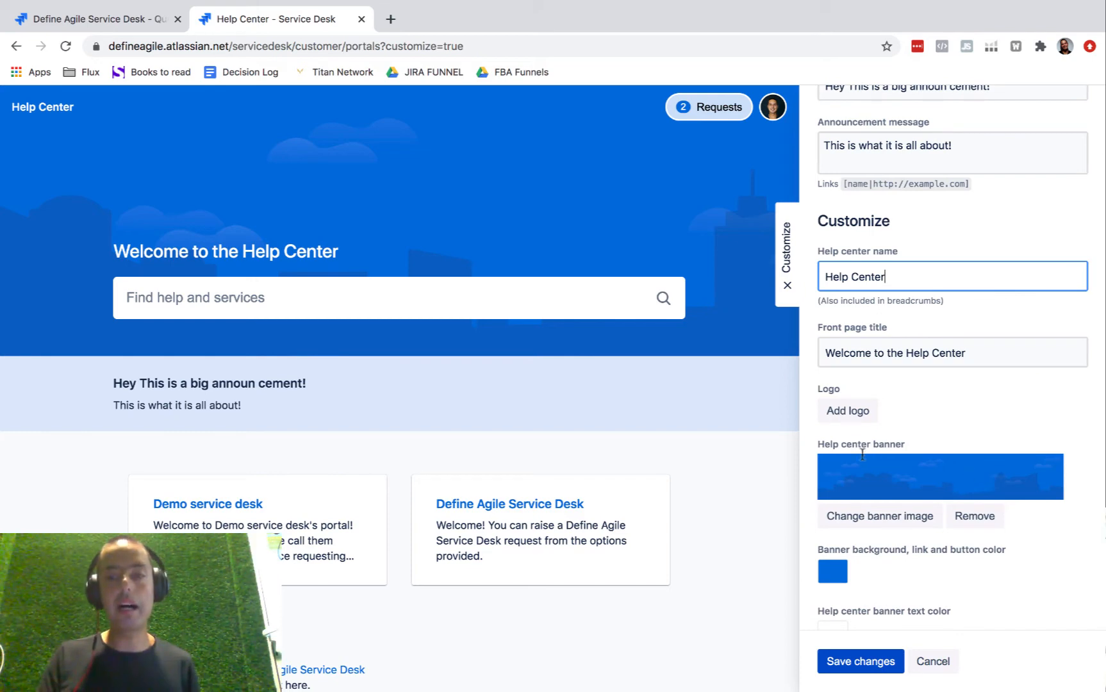
mouse_move(926, 450)
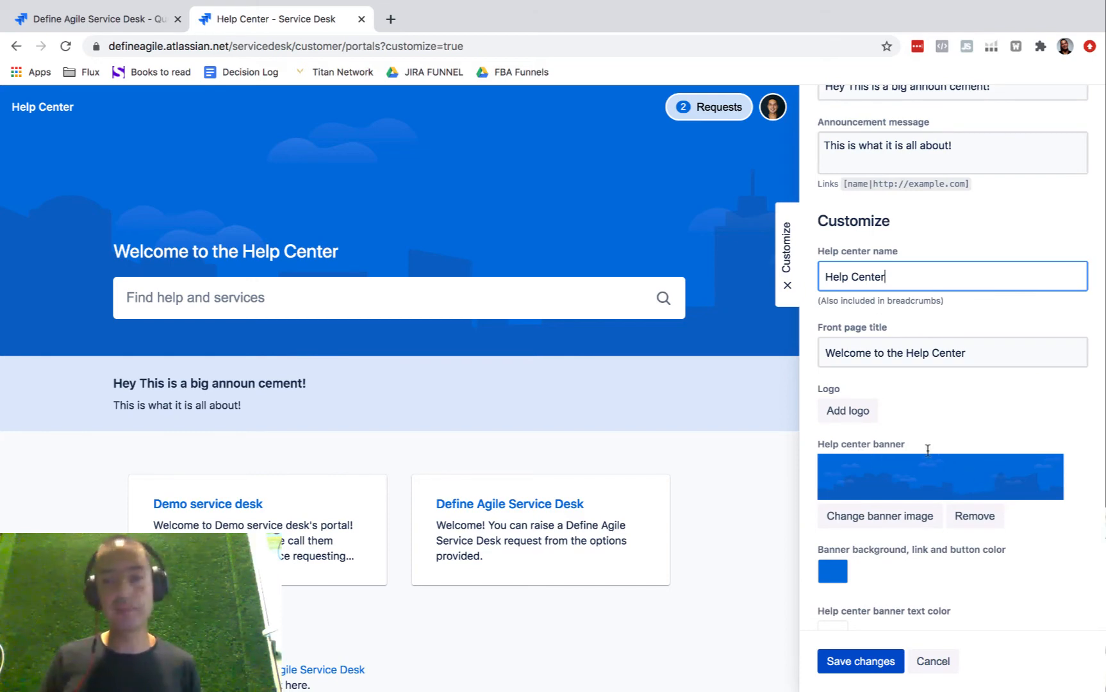
- Remove the banner image, choose an orange banner colour, and begin renaming the help center 'Define Ag...'
click(974, 515)
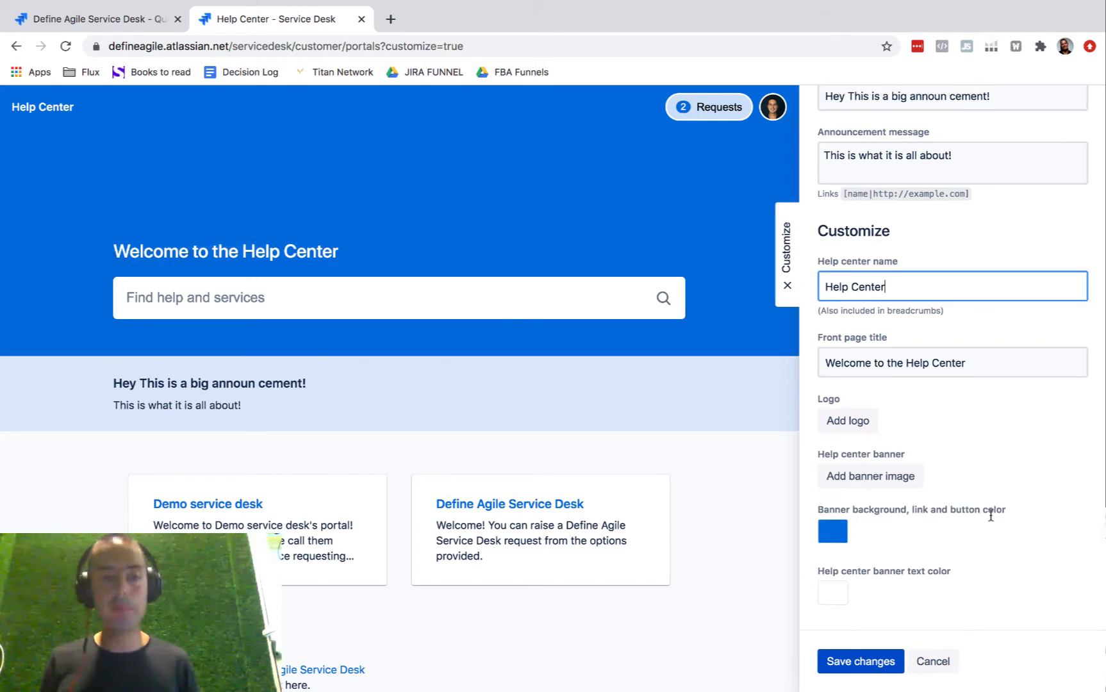
click(832, 530)
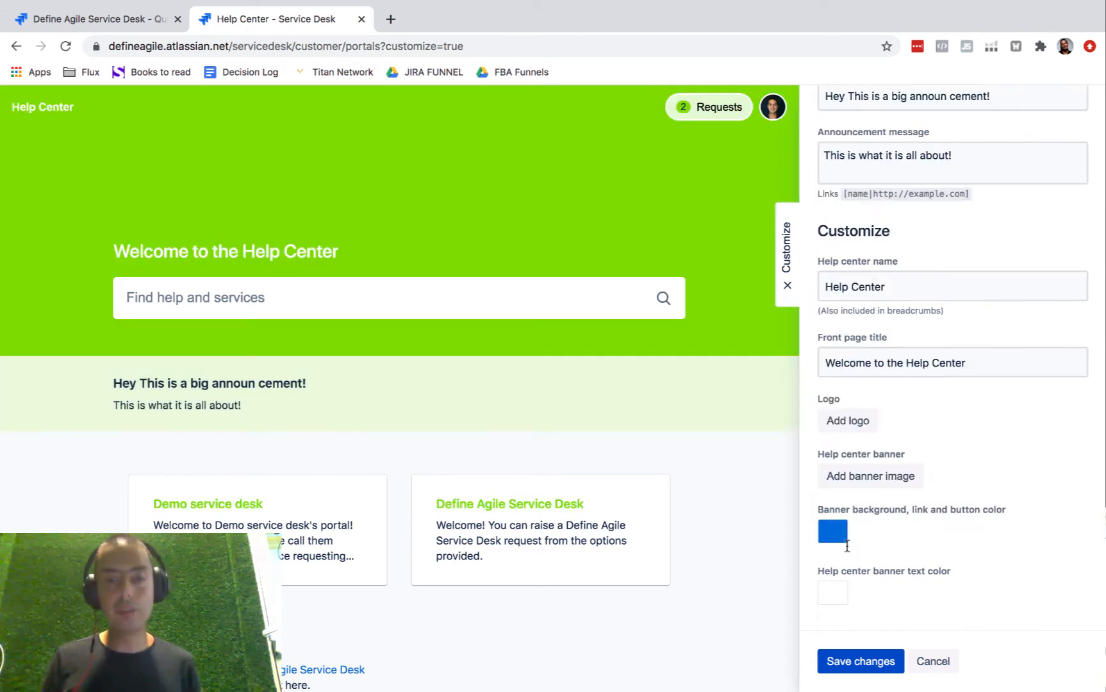
click(834, 535)
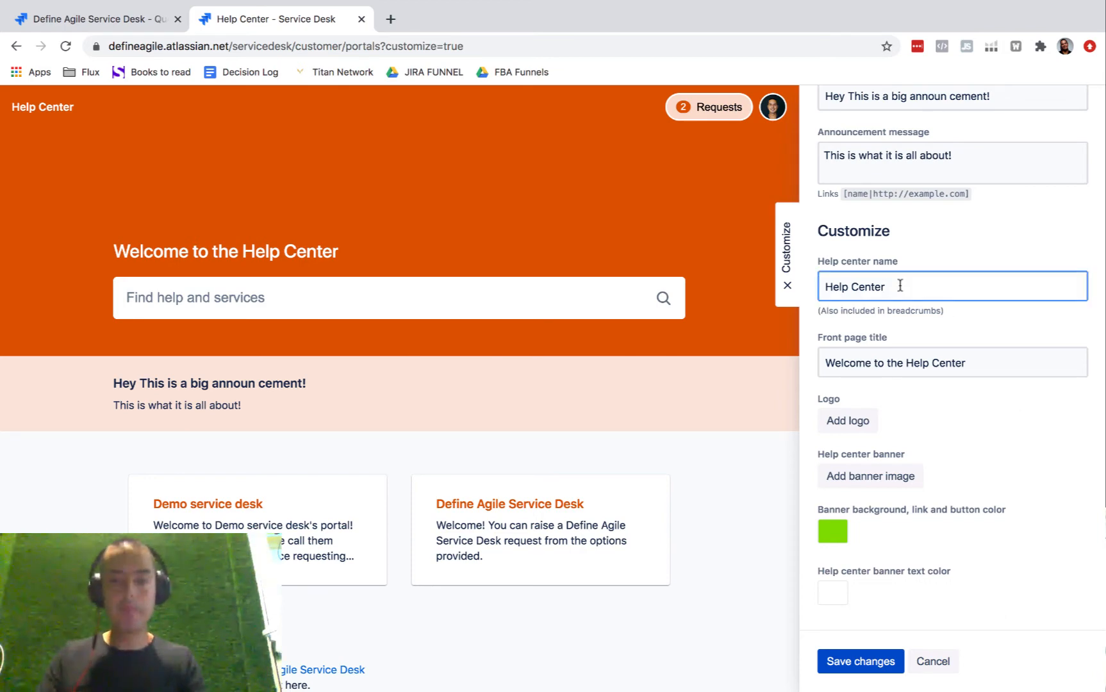
text(Define Agile)
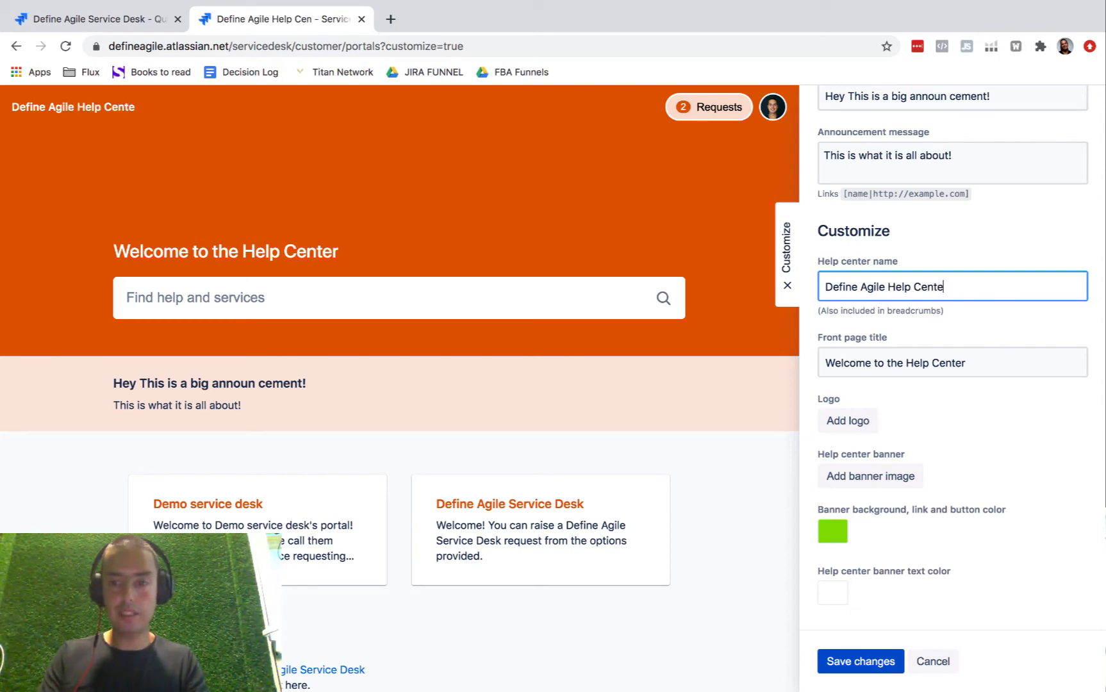
- Set the front page title to 'Helping Since 1988'
click(951, 363)
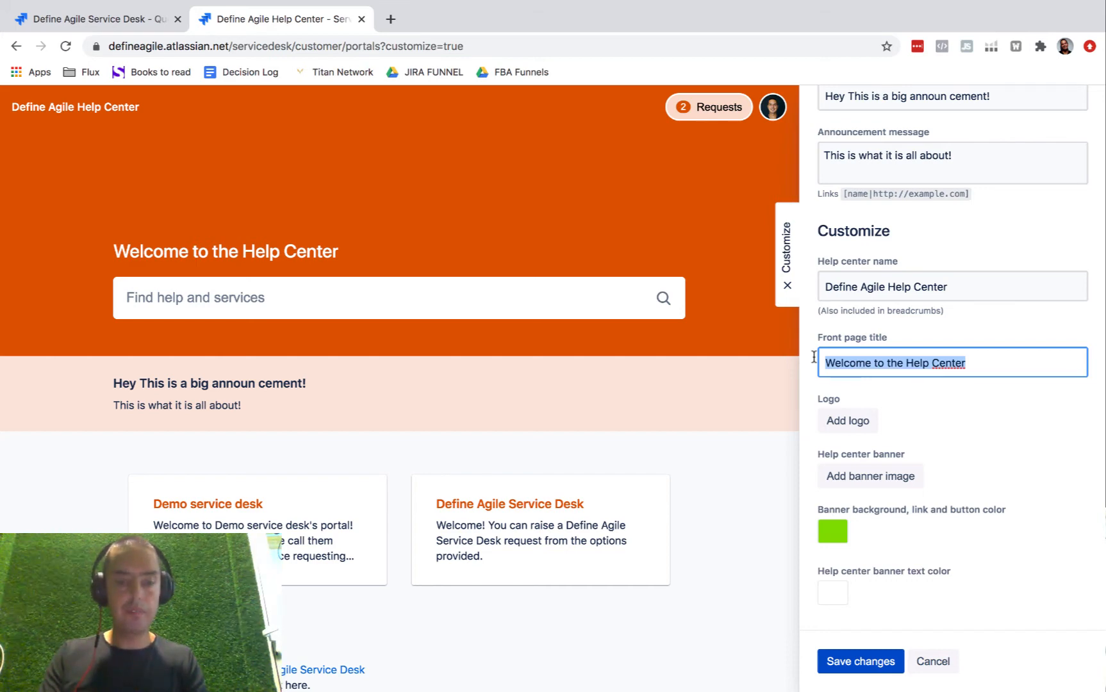
text(Helping)
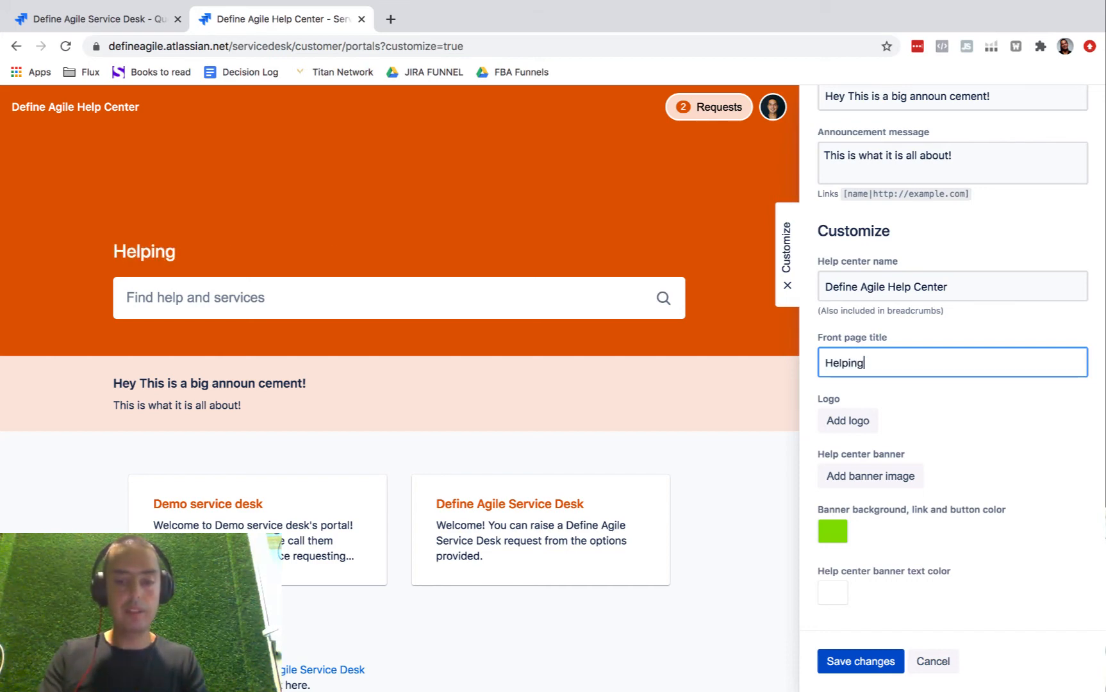
text(Since 198)
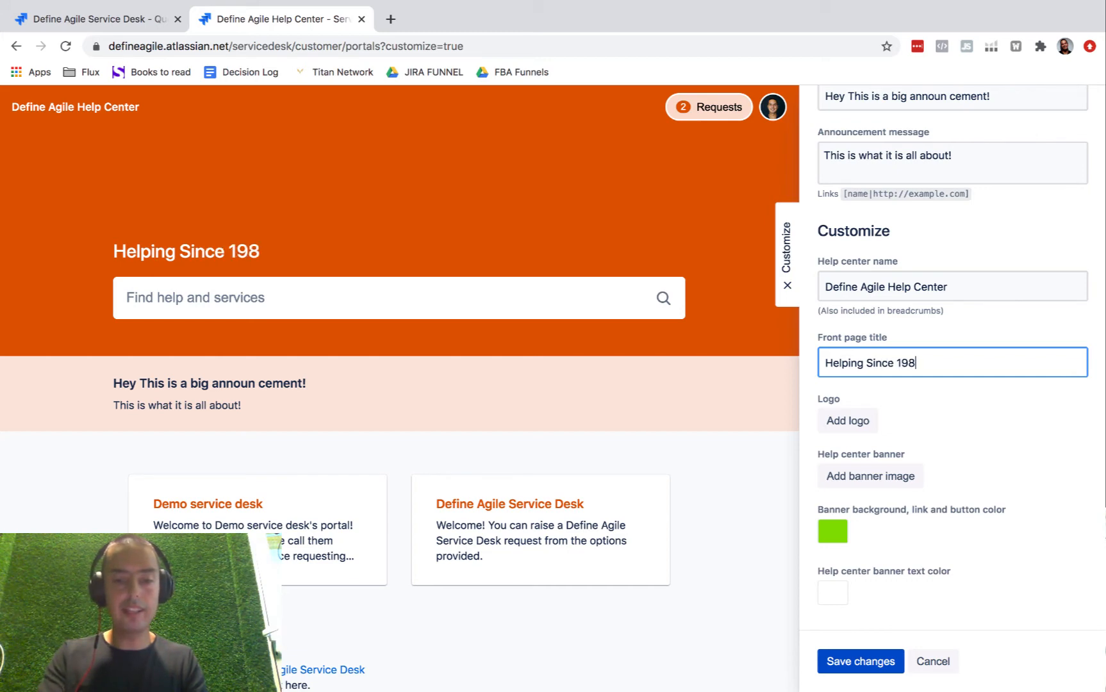
text(8)
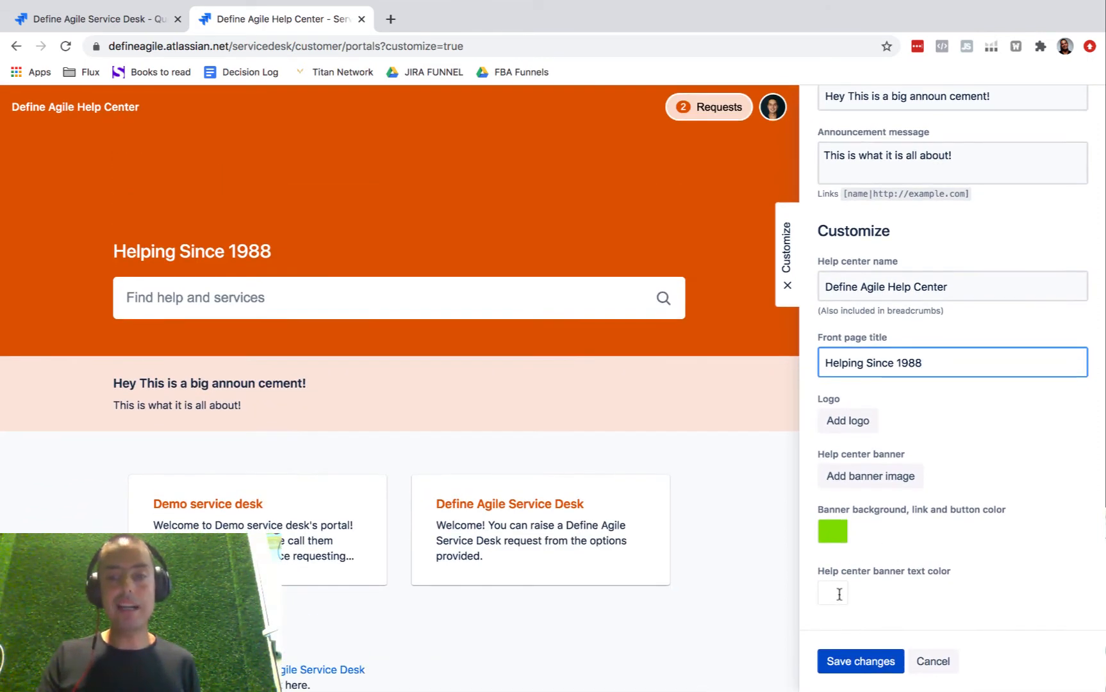
- Choose a blue shade for the banner text colour and confirm it
click(832, 594)
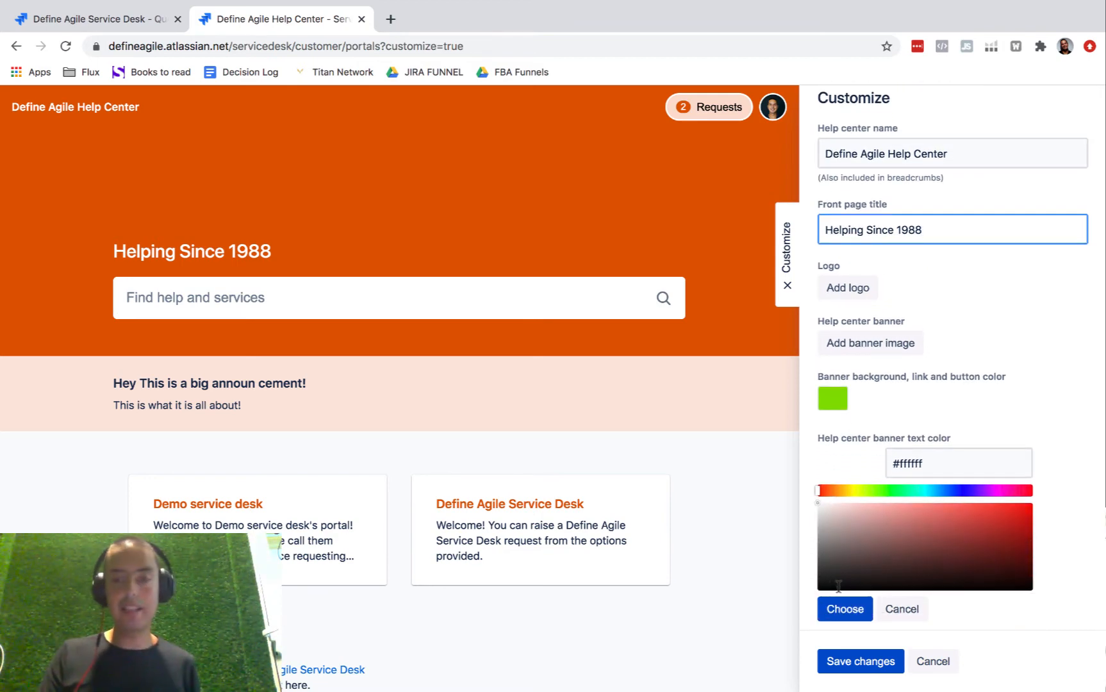
click(999, 489)
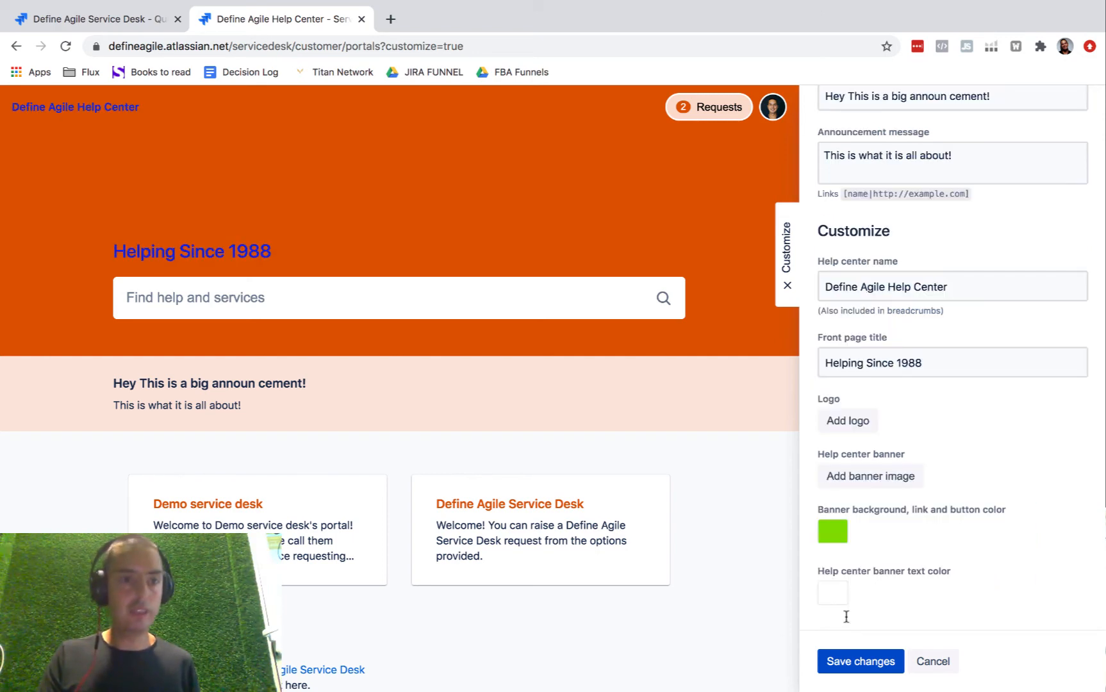
click(832, 592)
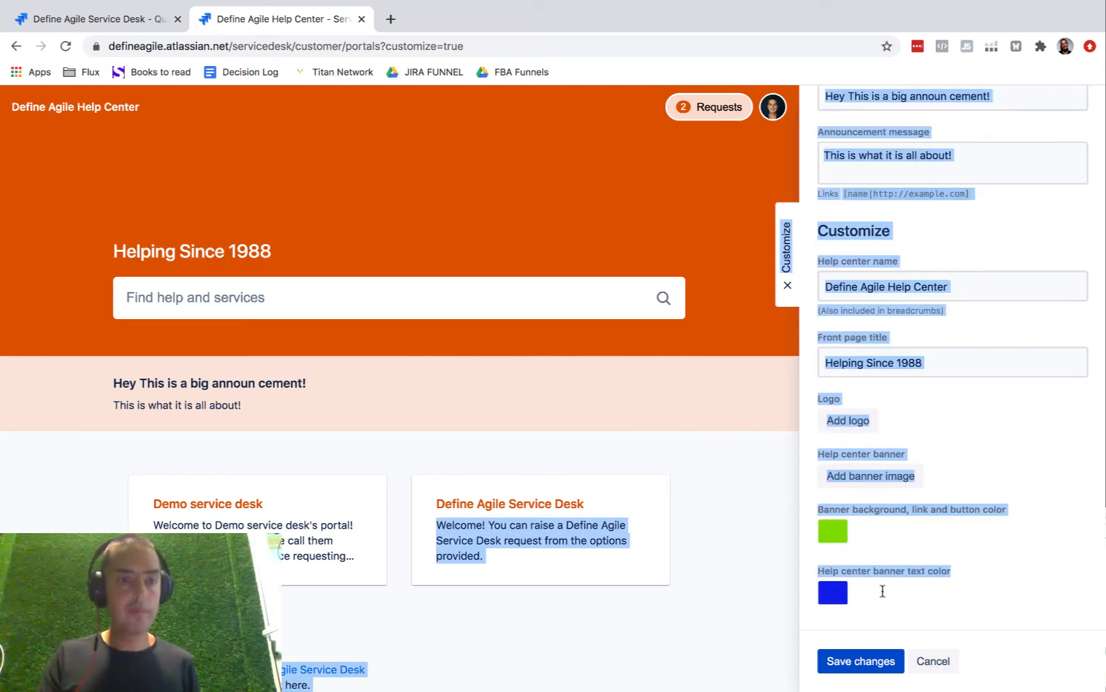
scroll(up, 3)
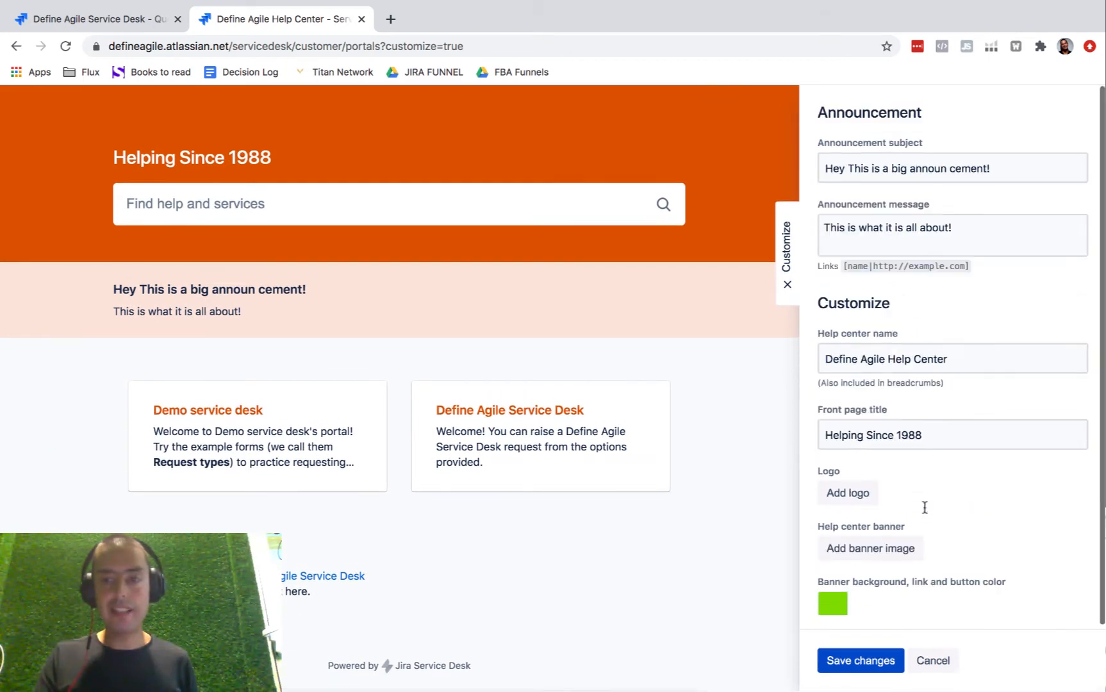
scroll(down, 3)
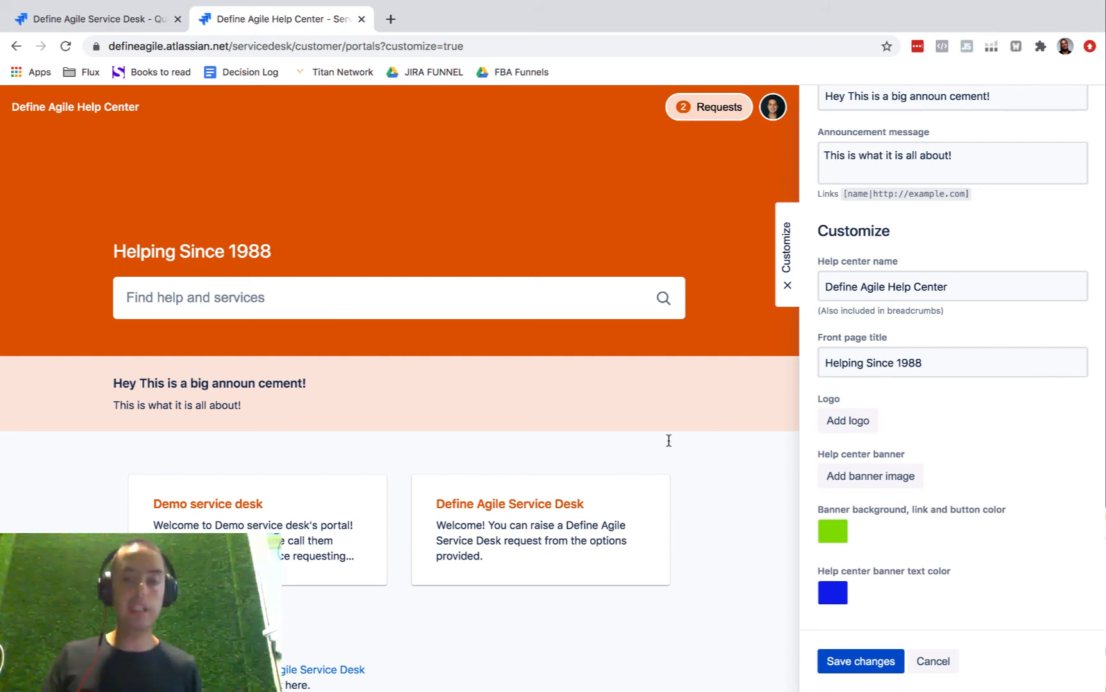
- Save all portal customizations and open the Demo service desk portal
click(860, 661)
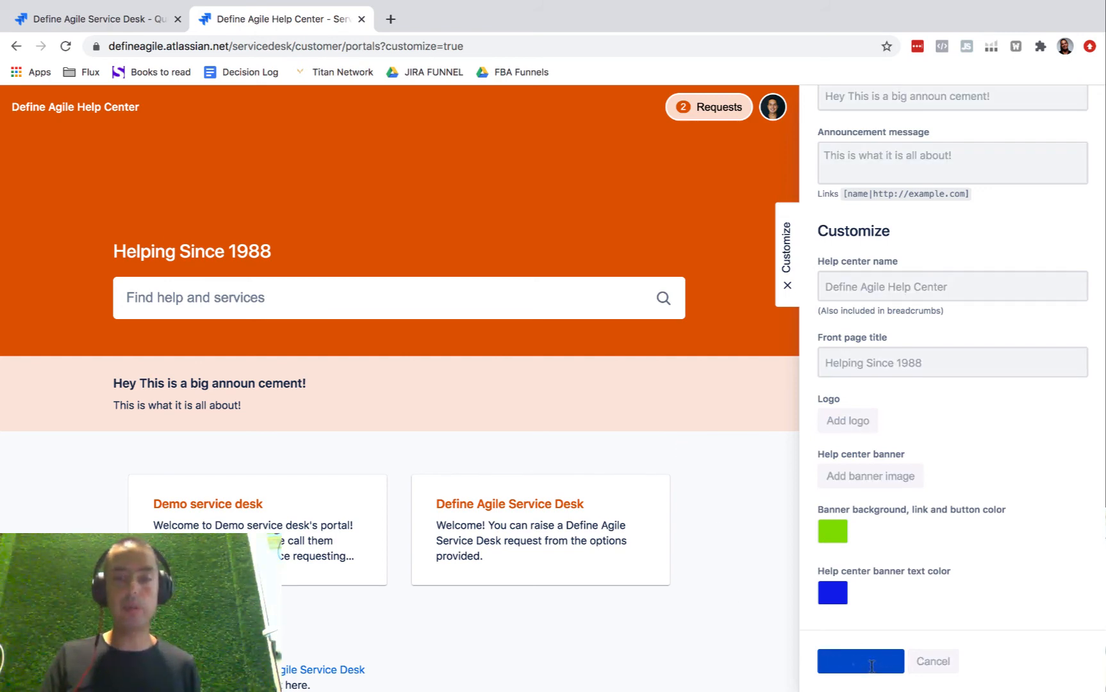
click(860, 661)
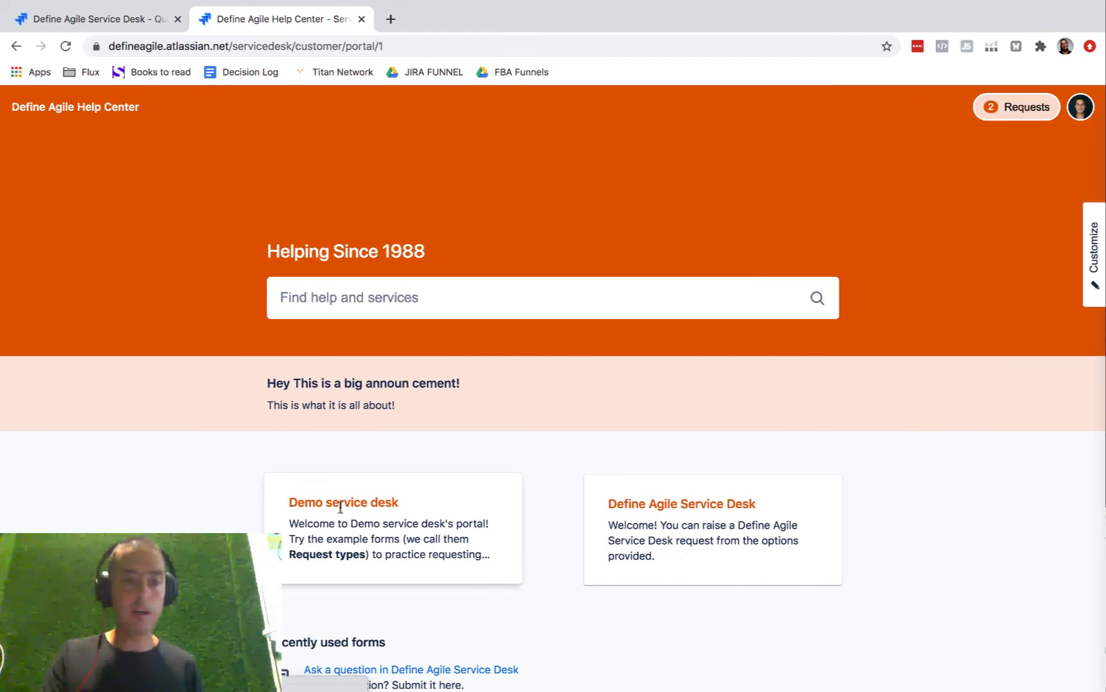
click(342, 502)
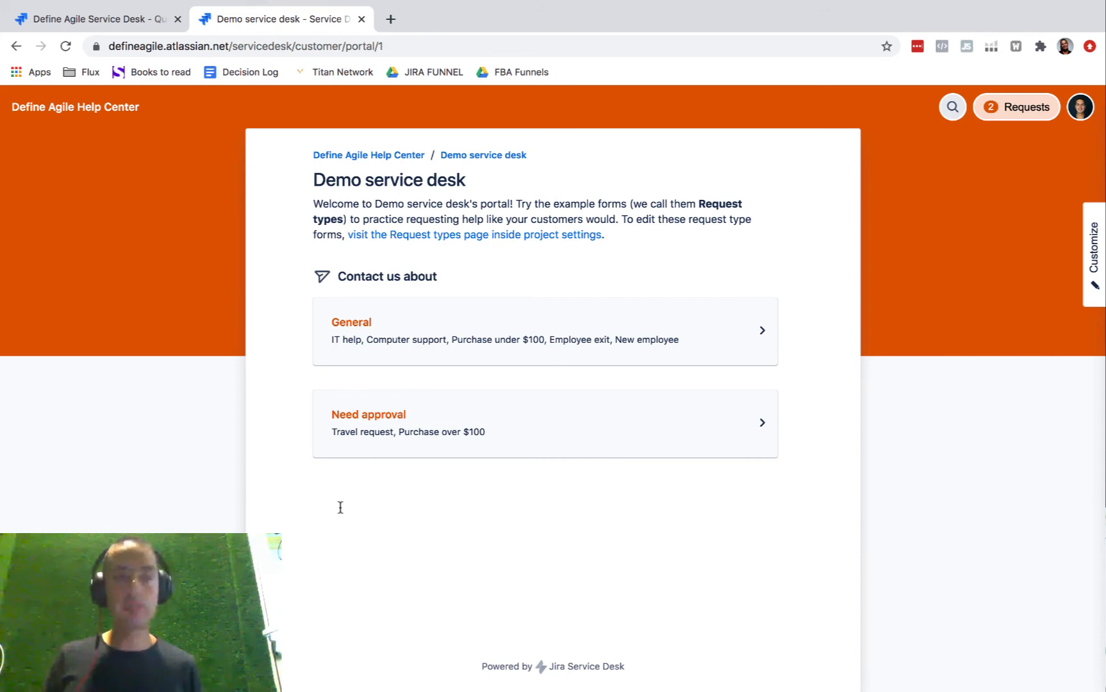
mouse_move(807, 272)
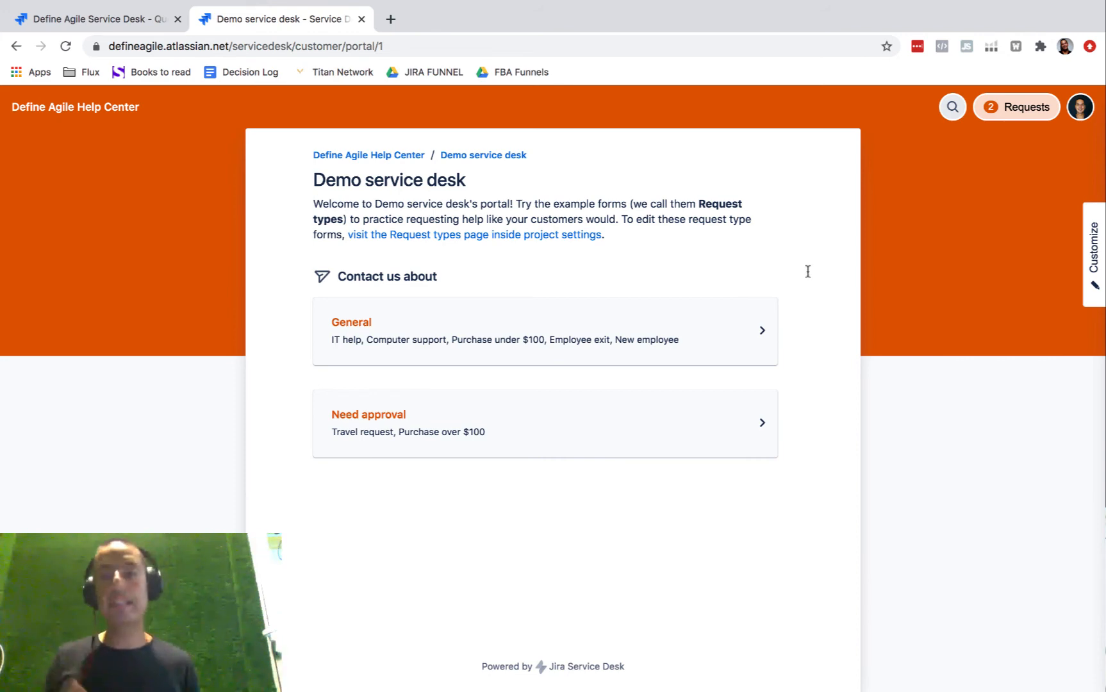